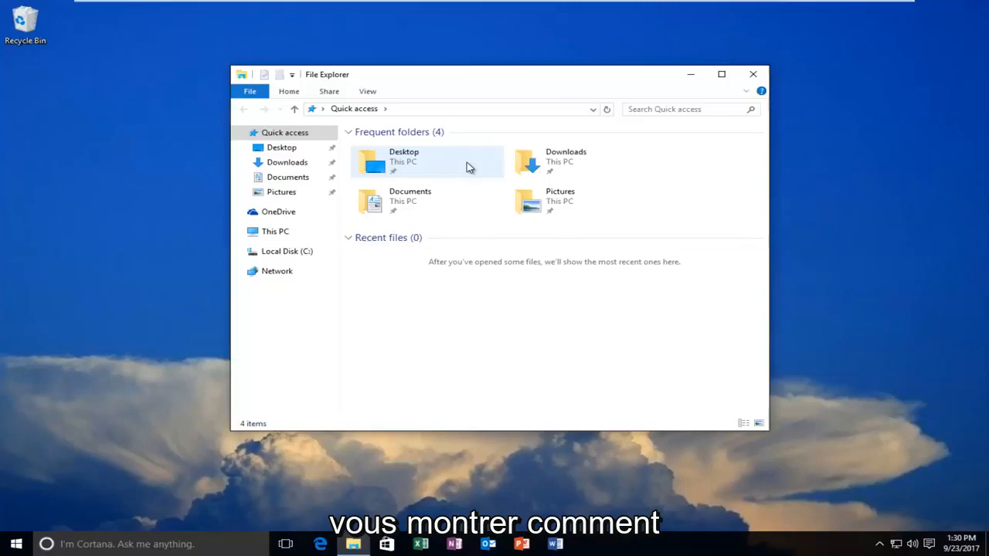
mouse_move(366, 65)
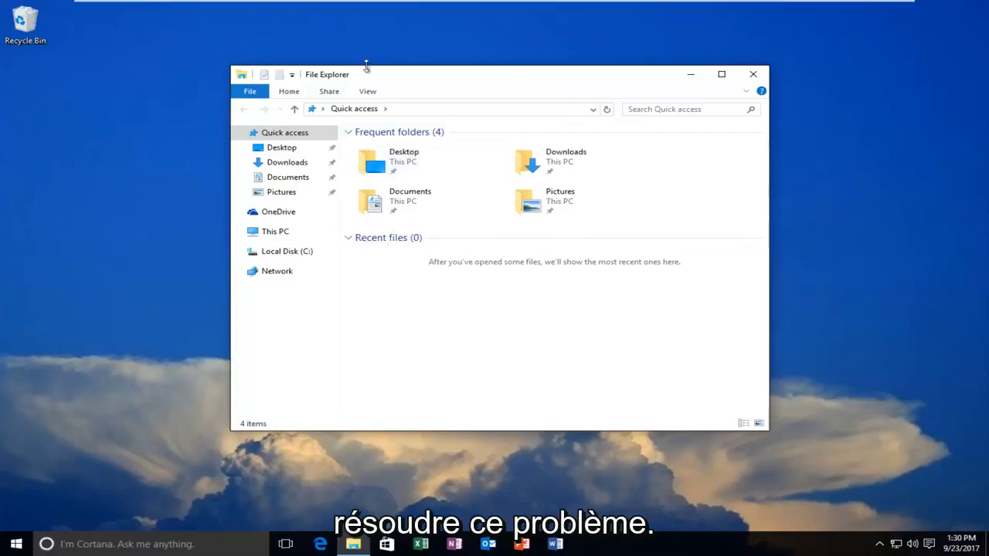
mouse_move(216, 301)
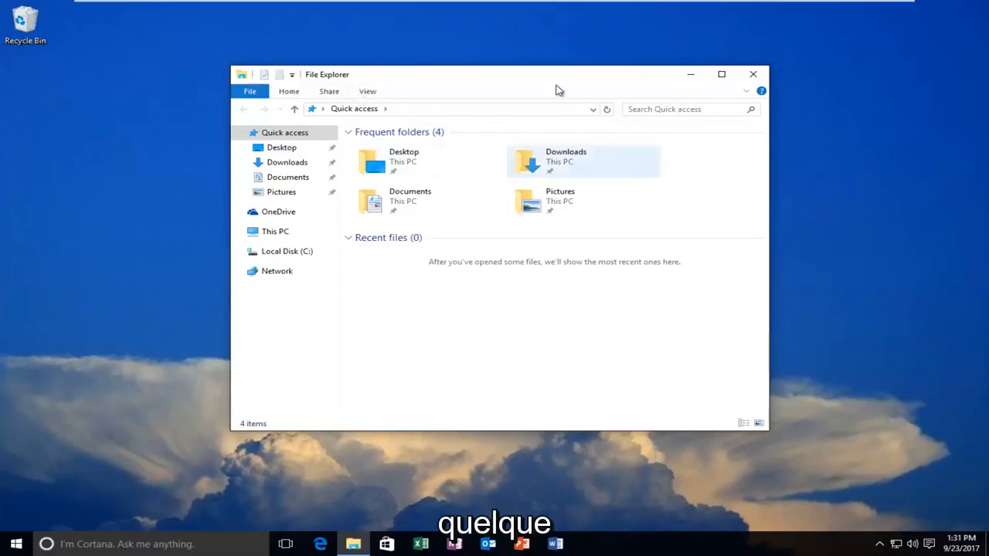
mouse_move(608, 246)
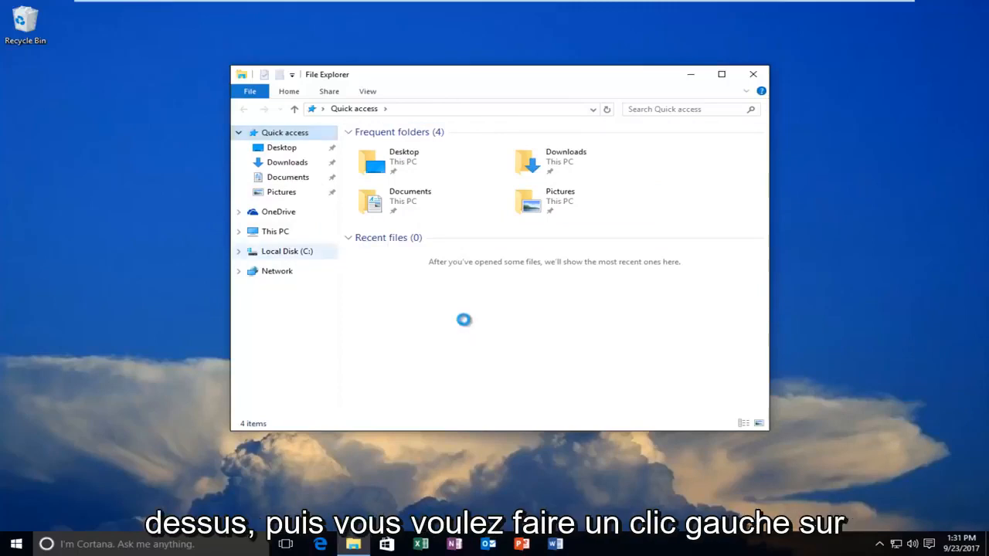
Show the context menu of the Local Disk (C:) drive in the navigation pane.
right_click(288, 251)
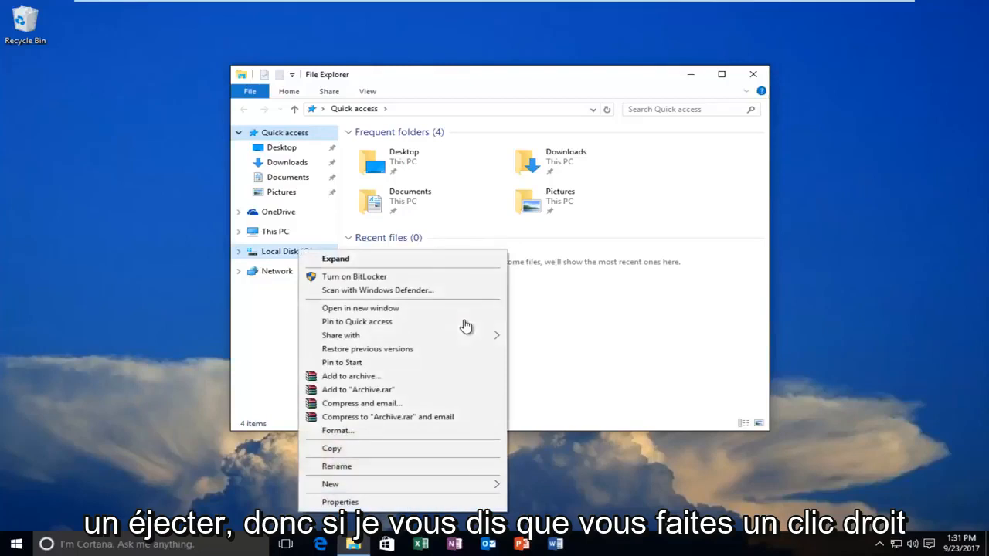